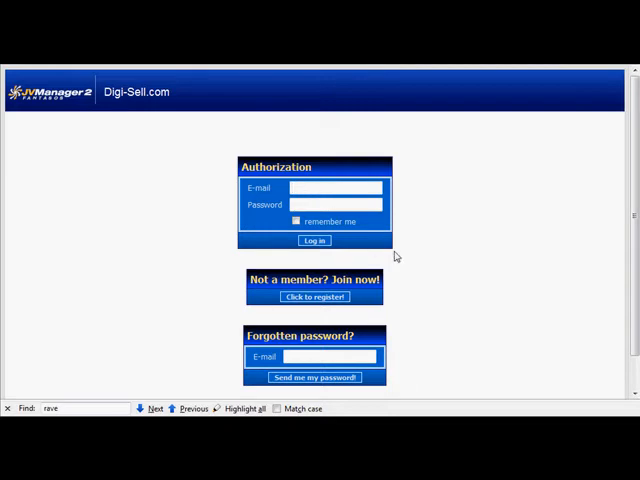
mouse_move(505, 260)
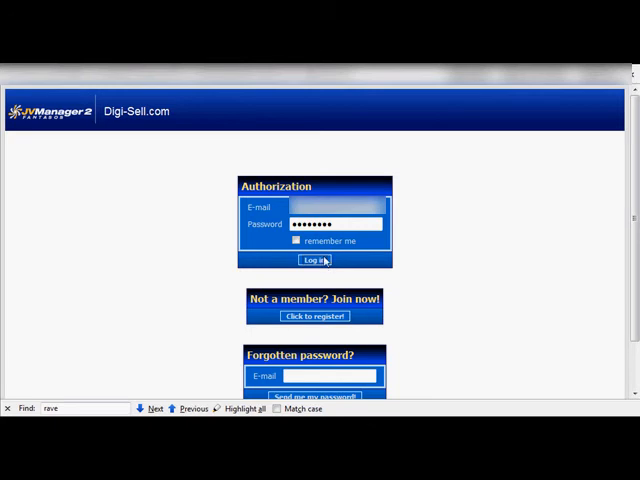
Sign in to JVManager 2 under the chosen merchant, reaching affiliate #4's welcome page.
left_click(314, 261)
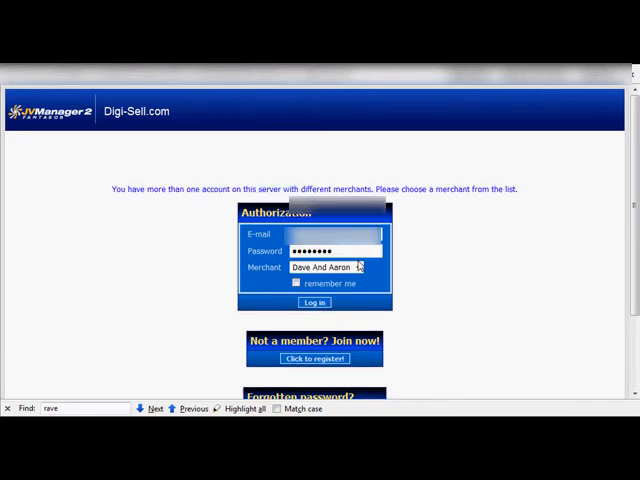
left_click(358, 267)
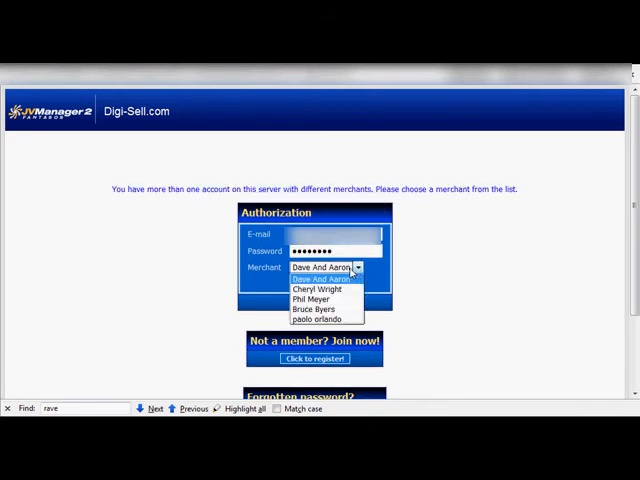
left_click(318, 278)
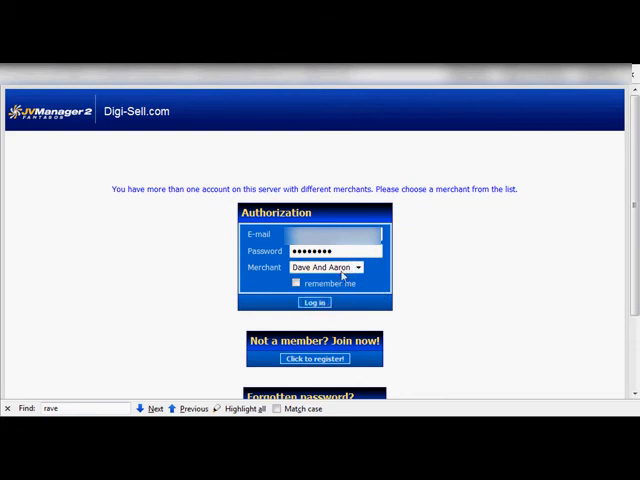
left_click(315, 302)
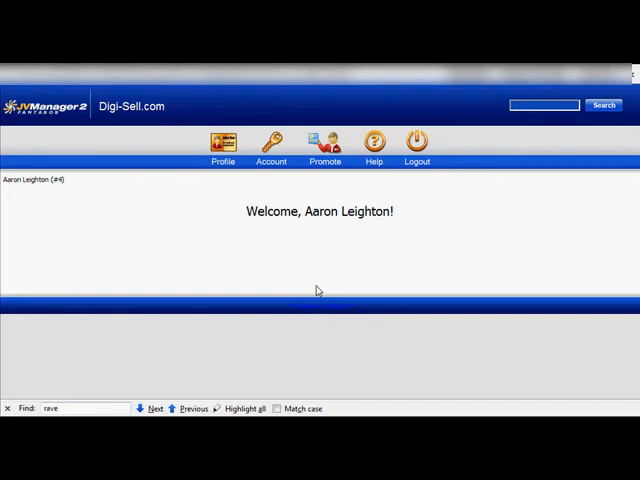
mouse_move(311, 283)
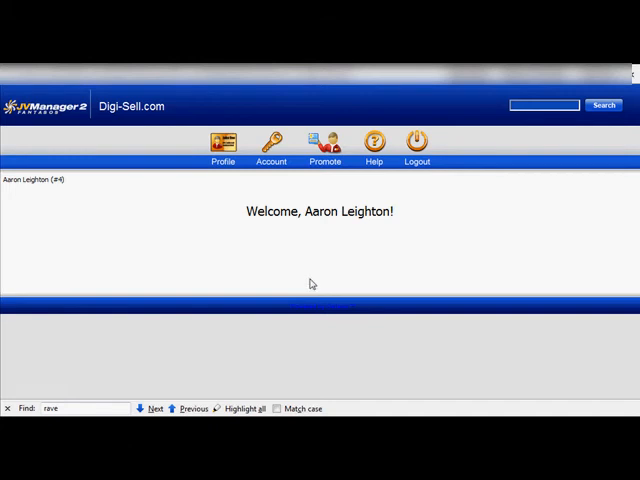
double_click(35, 181)
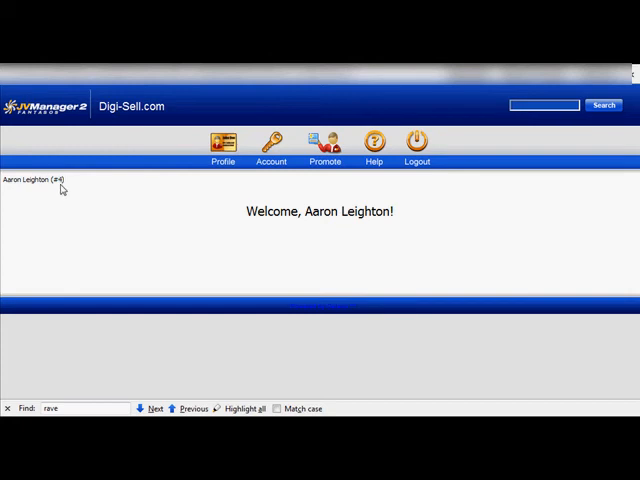
mouse_move(77, 194)
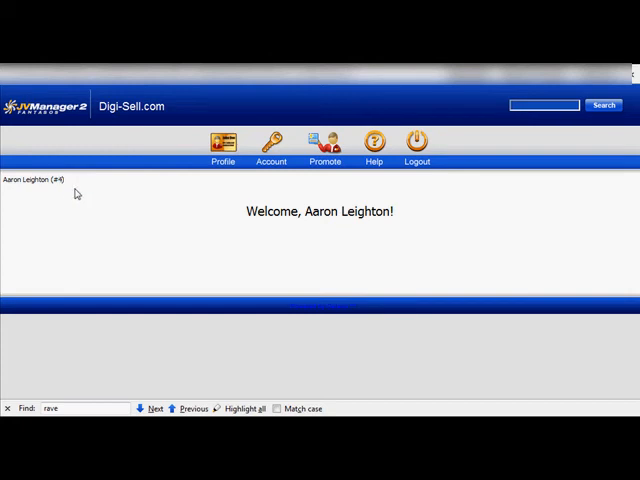
mouse_move(81, 211)
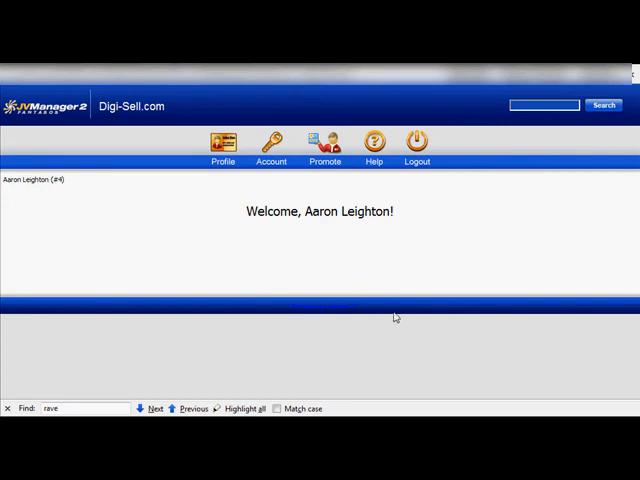
mouse_move(310, 261)
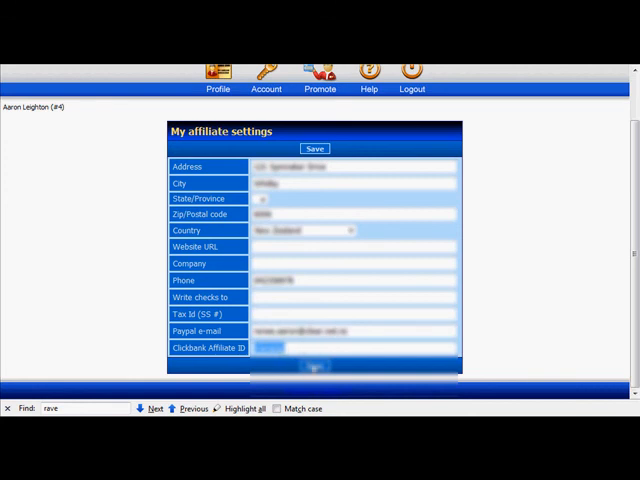
Log out of JVManager 2 using the Logout icon in the top bar.
scroll("up", 3)
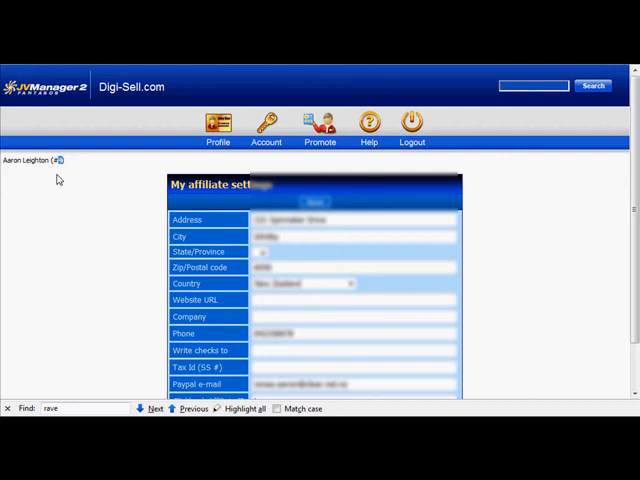
mouse_move(413, 140)
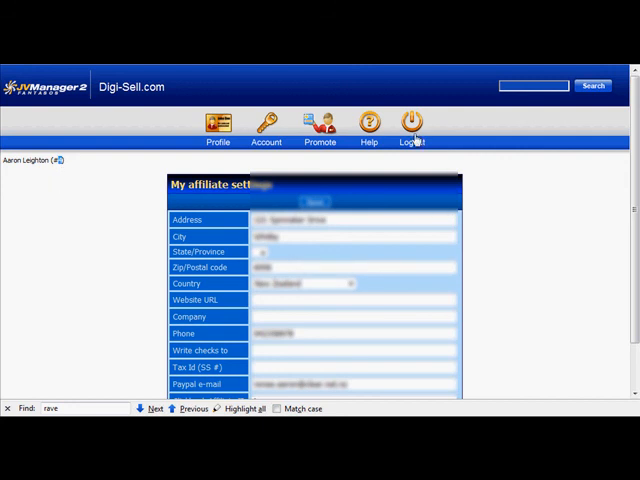
mouse_move(477, 280)
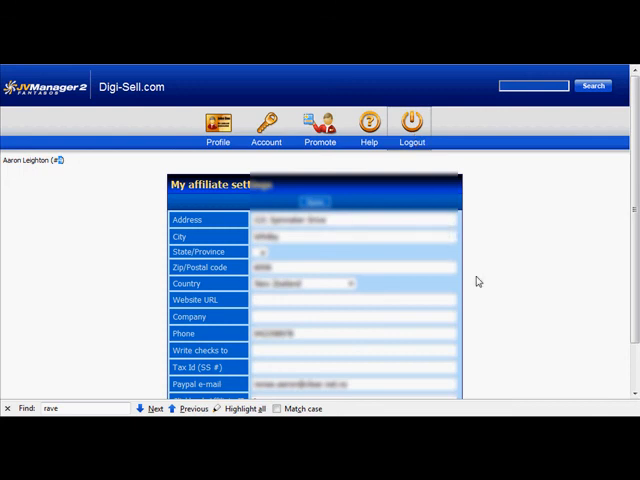
left_click(412, 122)
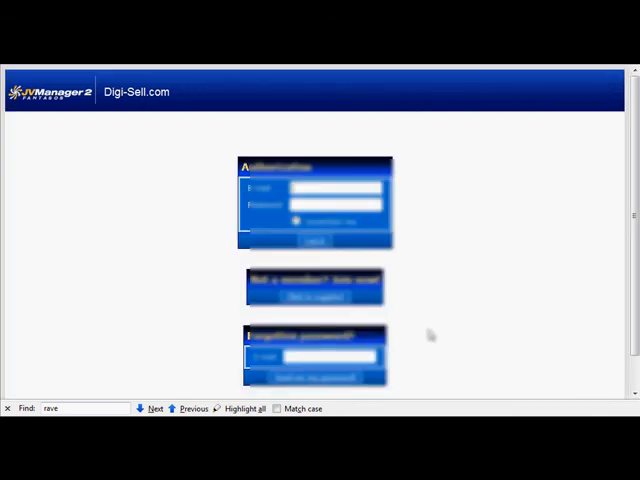